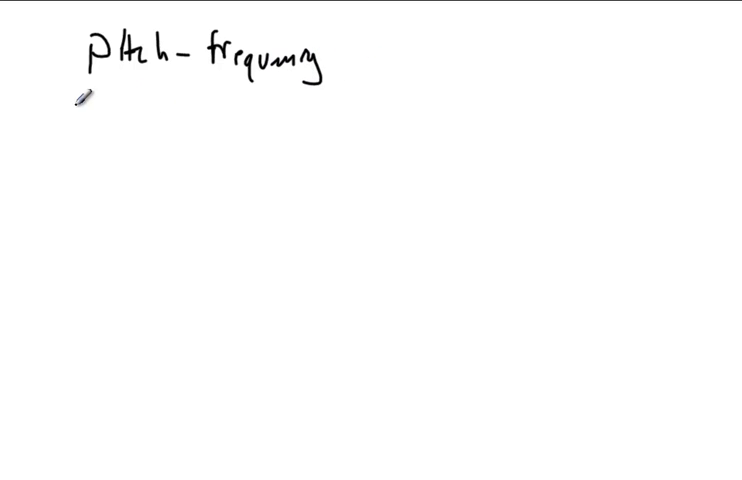
mouse_move(104, 104)
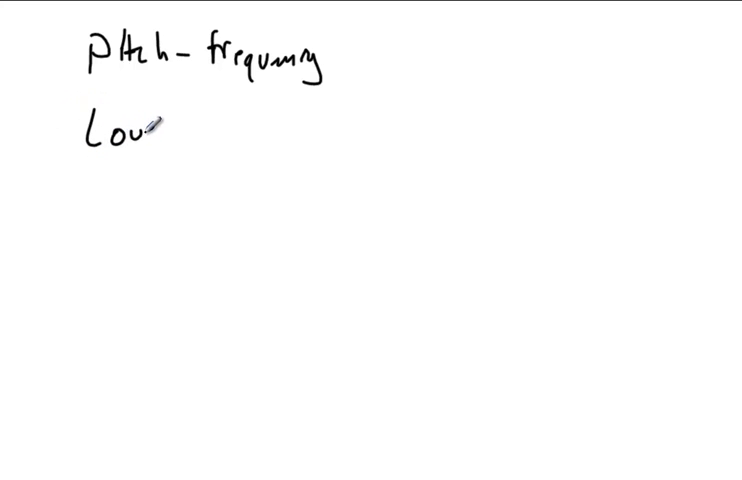
- Handwrite "Loudness -" on the line beneath "pitch - frequency"
text(dness -)
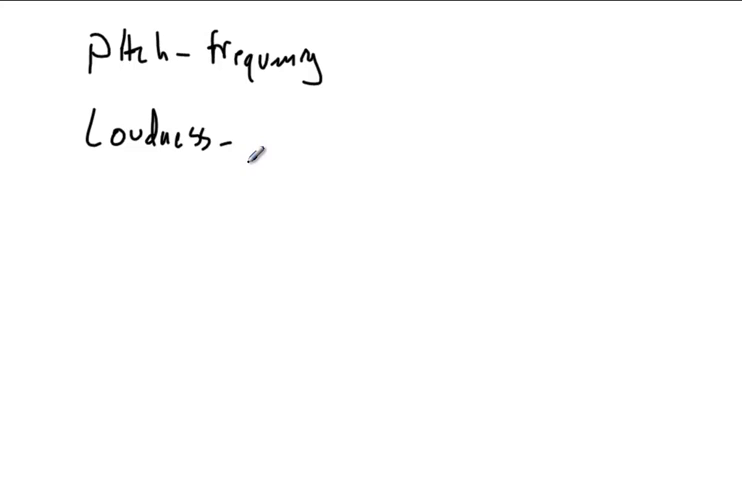
mouse_move(284, 110)
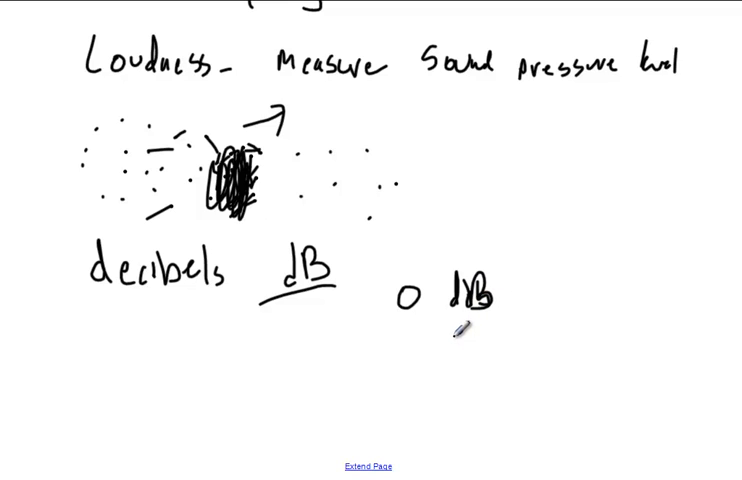
mouse_move(372, 356)
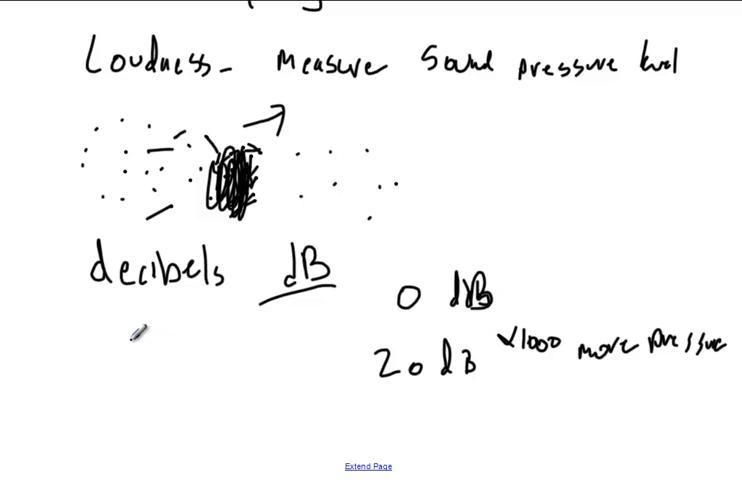
- Handwrite the decibel reference values "10" and "2x10^-4 N" under the decibels heading
text(10)
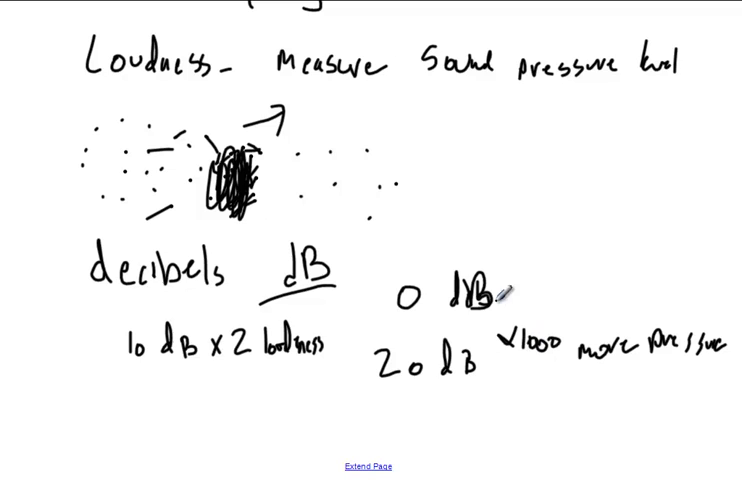
text(2x10^-4 N)
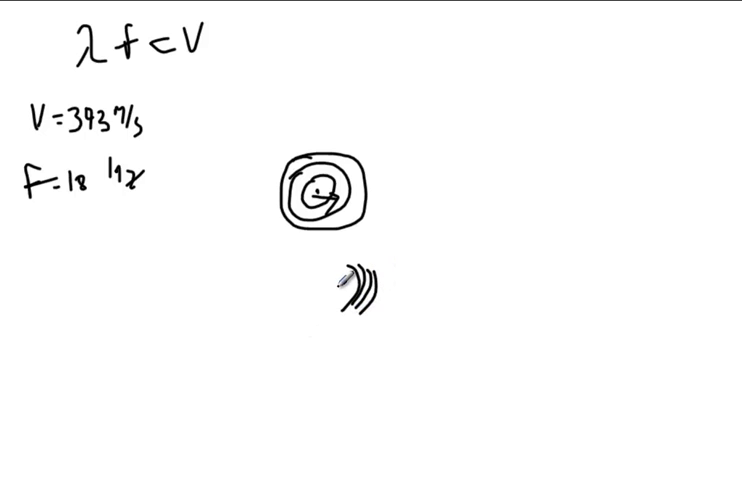
- Sketch a second set of Doppler wavefront rings below the first
drag(320, 290, 380, 310)
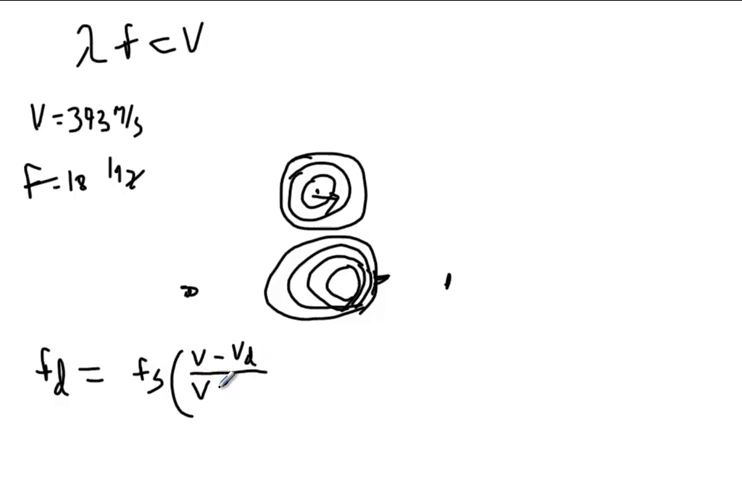
- Complete the Doppler formula denominator as (v − vs) and close the bracket
text(-s))
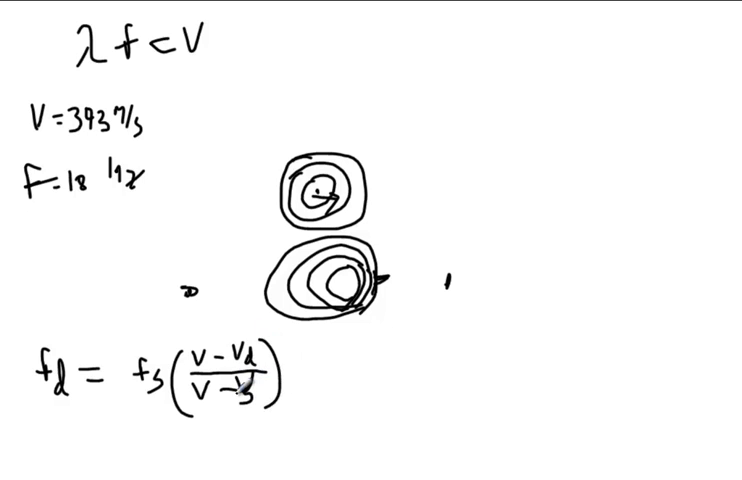